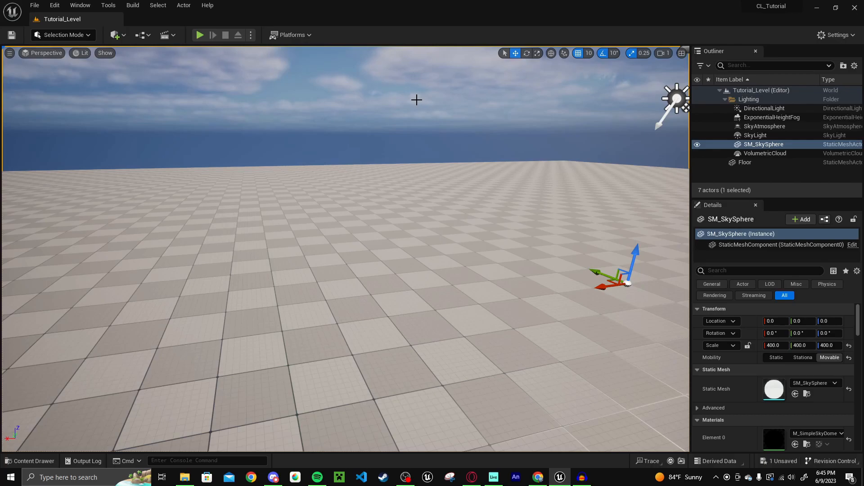
Open BP_ThirdPersonCharacter from the Content Drawer's ThirdPerson > Blueprints folder
left_click(29, 461)
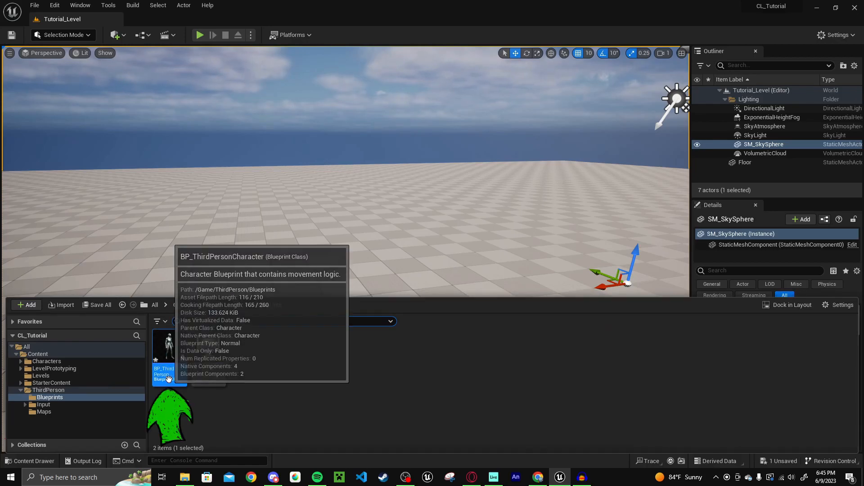
double_click(164, 346)
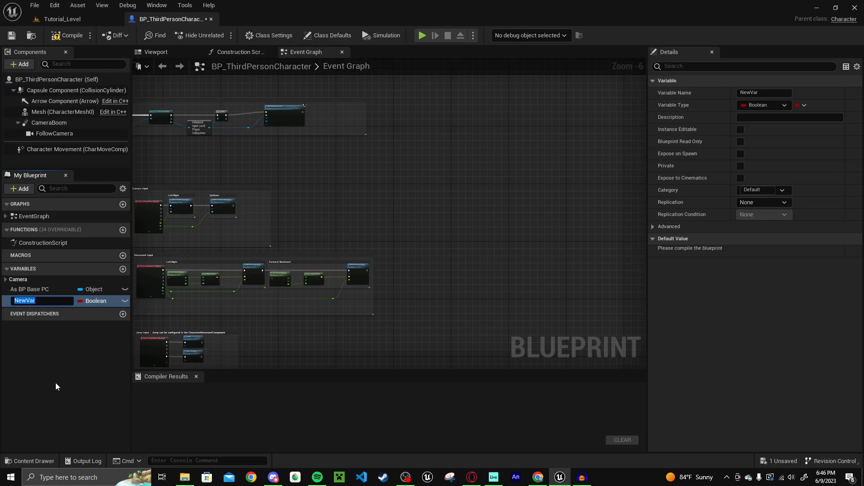
Name the new variable Score, make it an Integer, and compile the character blueprint
type("Score")
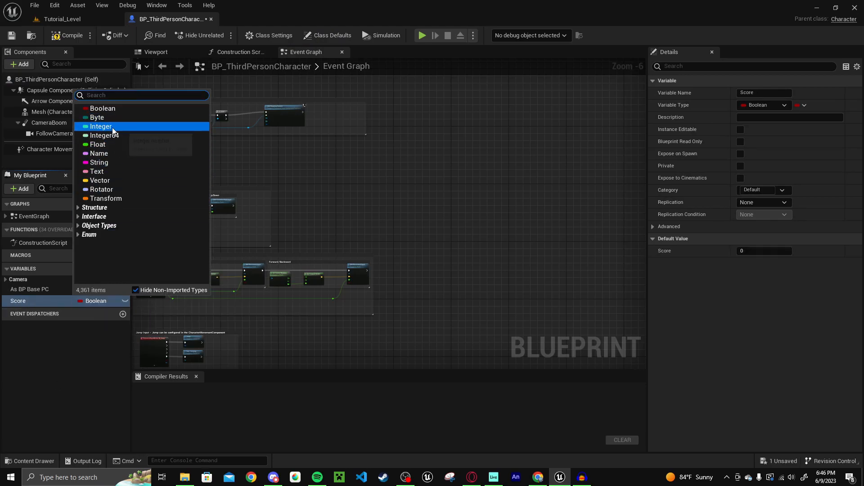
left_click(101, 126)
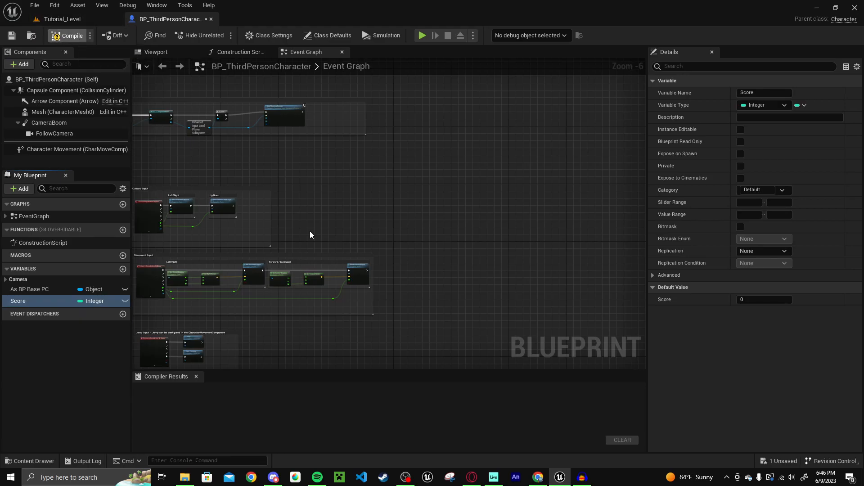
left_click(71, 35)
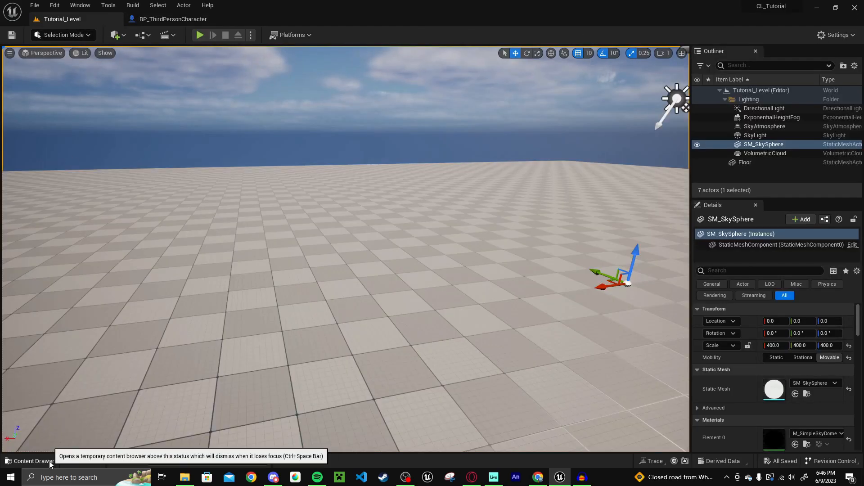
Create a folder named Blueprints under Content
left_click(32, 461)
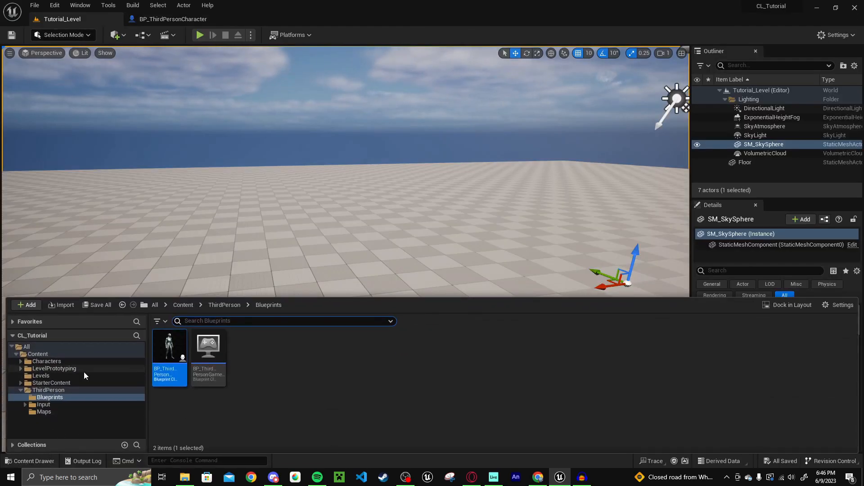
mouse_move(49, 395)
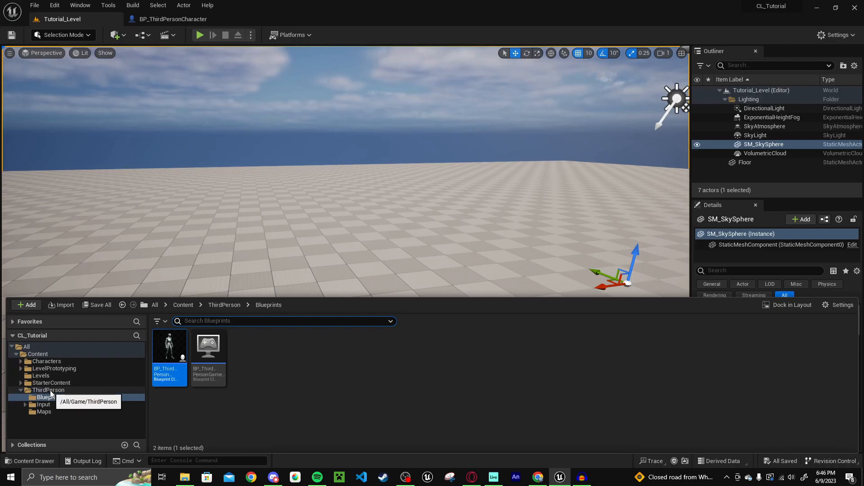
left_click(38, 354)
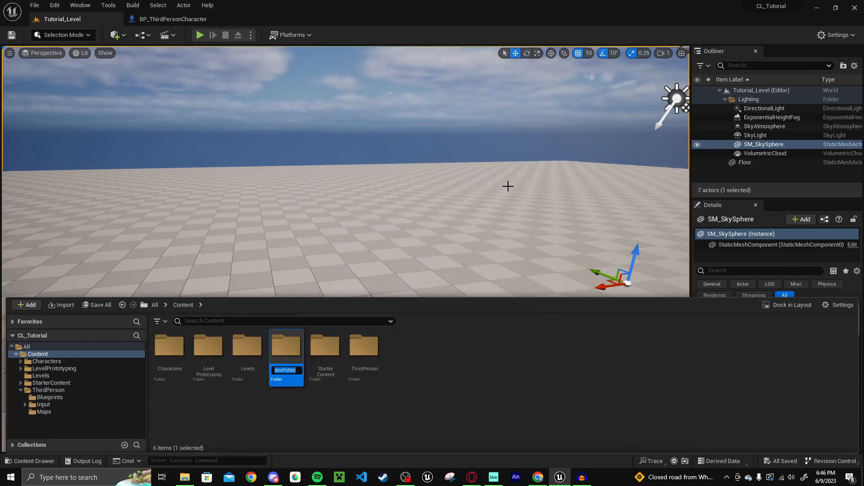
type("Blue")
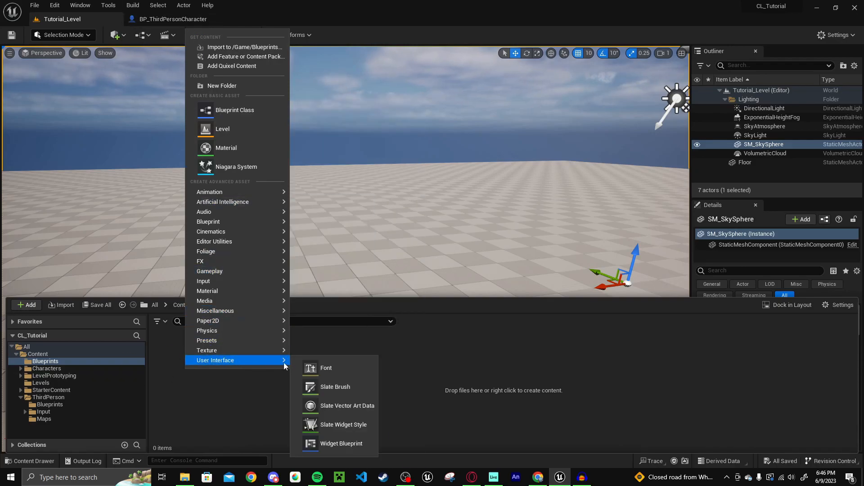
Add a User Widget blueprint named WBP_HUD to the Blueprints folder
left_click(341, 443)
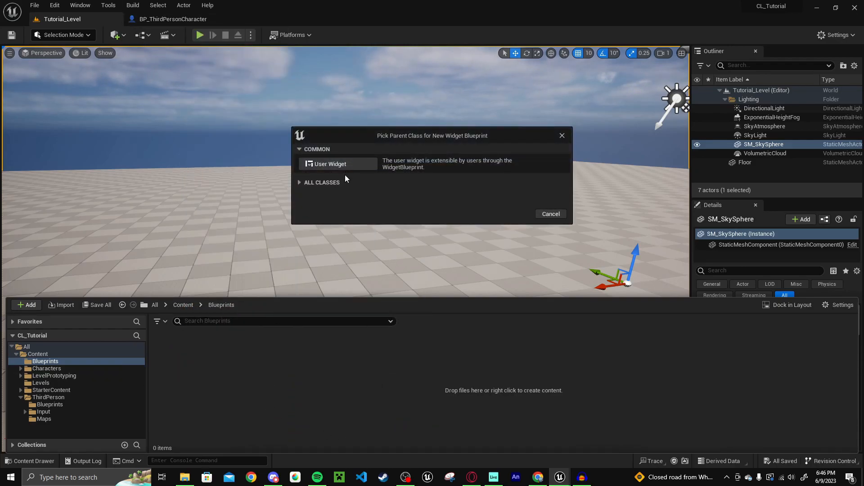
left_click(329, 164)
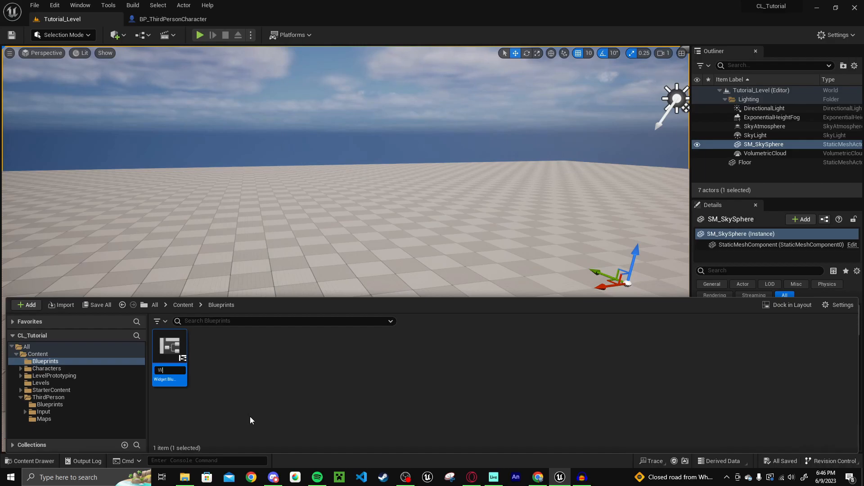
type("VBP_HUD")
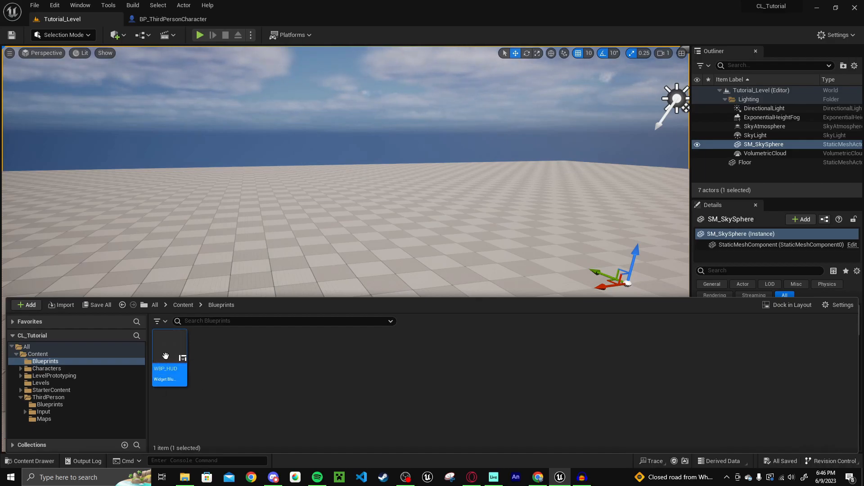
Add a Text block to WBP_HUD and create a binding for its Text
double_click(170, 347)
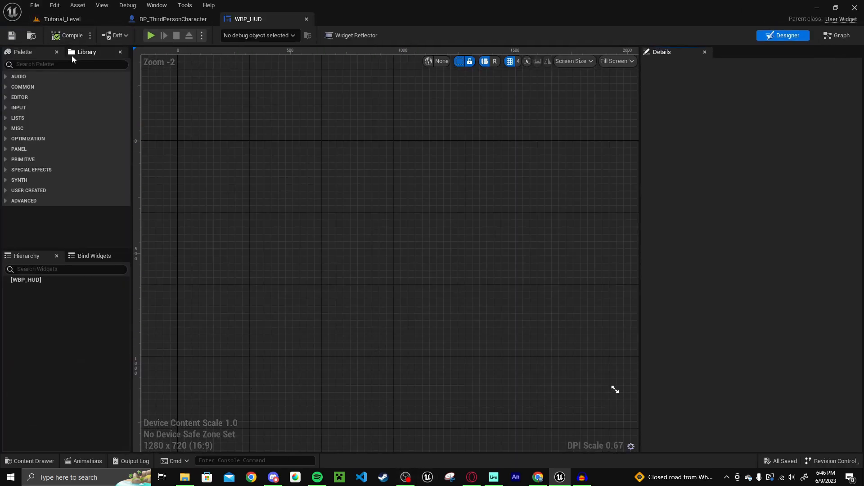
type("text")
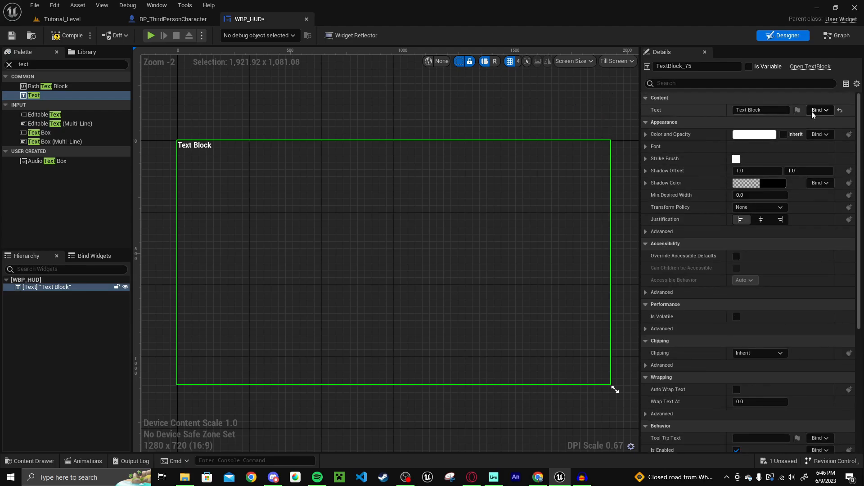
left_click(819, 109)
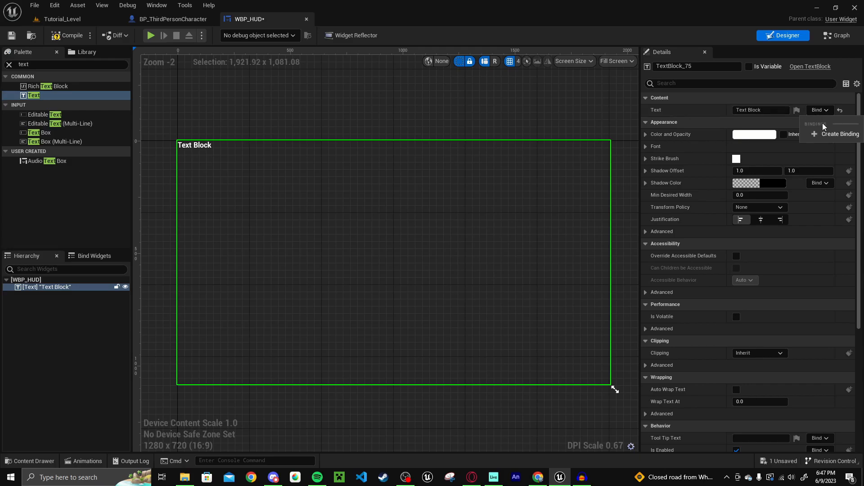
left_click(838, 133)
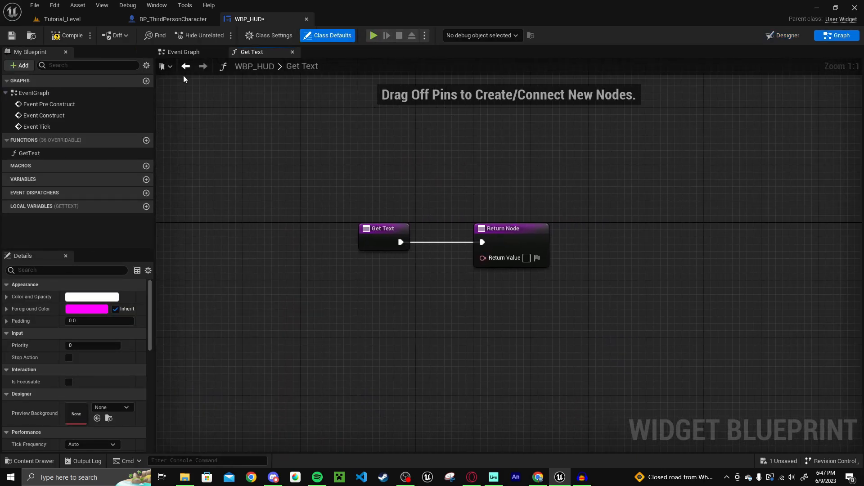
On Event Construct, cast Get Player Character to BP_ThirdPersonCharacter, promote it, and compile
left_click(184, 52)
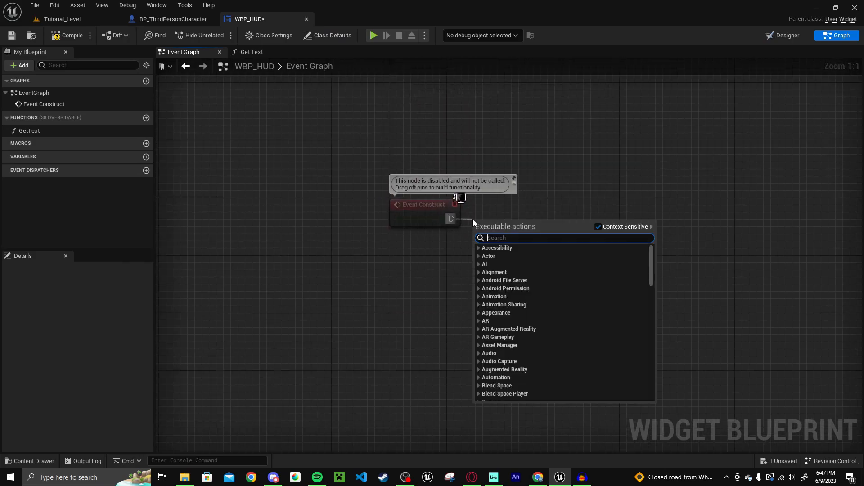
type("cast to")
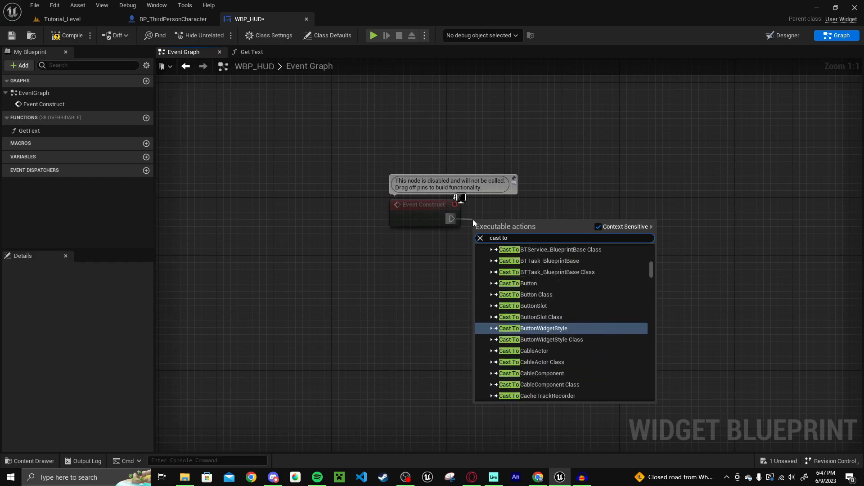
type("third")
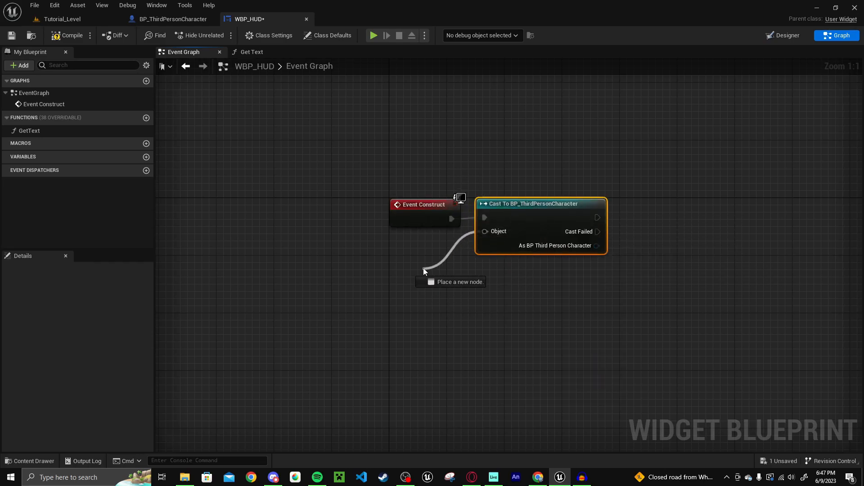
type("get playe cha")
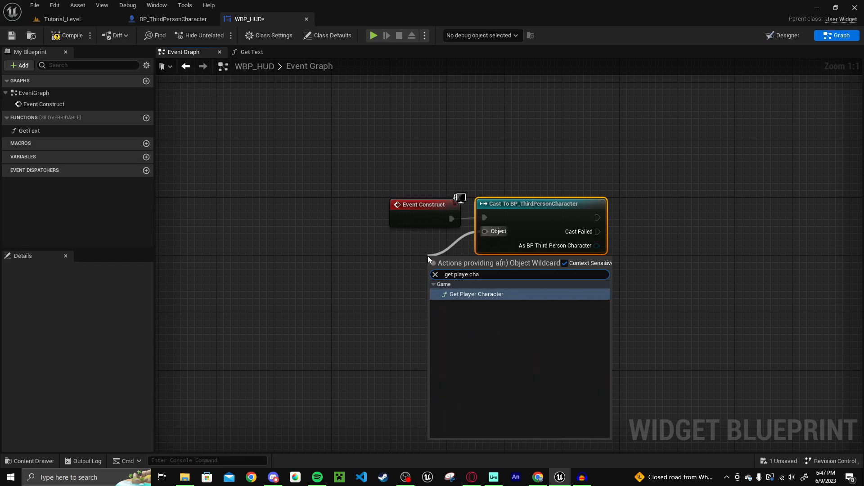
left_click(475, 294)
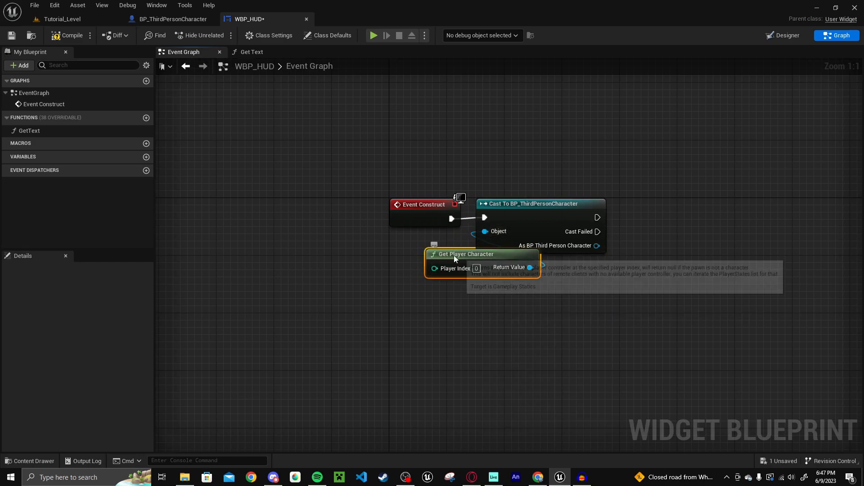
left_click_drag(479, 254, 402, 240)
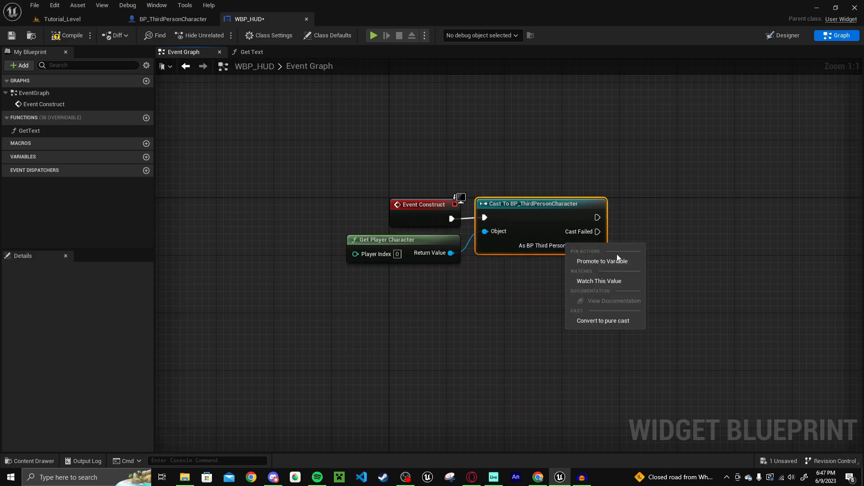
left_click(602, 260)
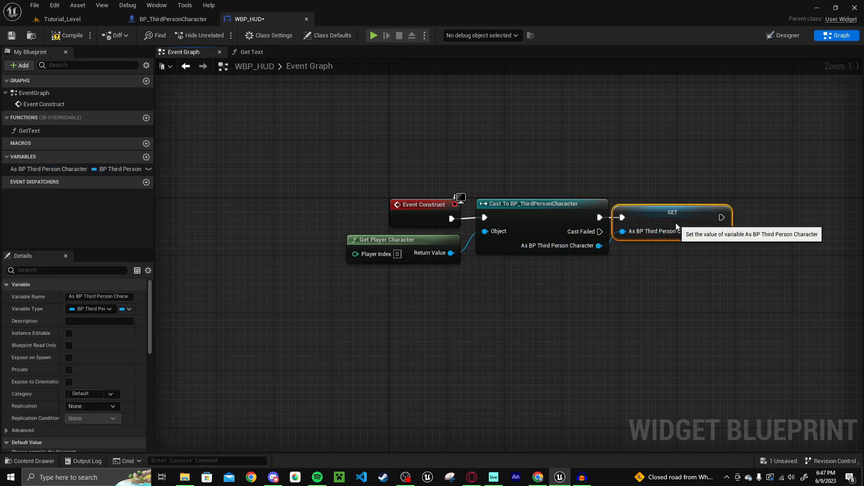
left_click(70, 35)
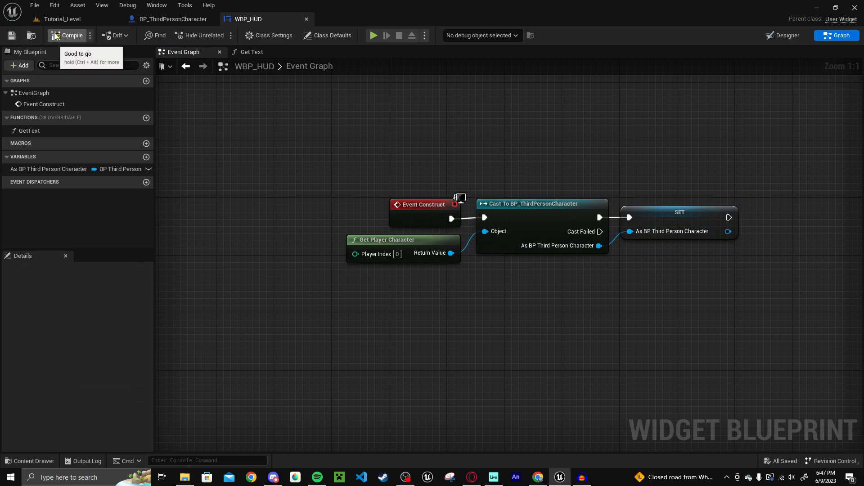
left_click(253, 51)
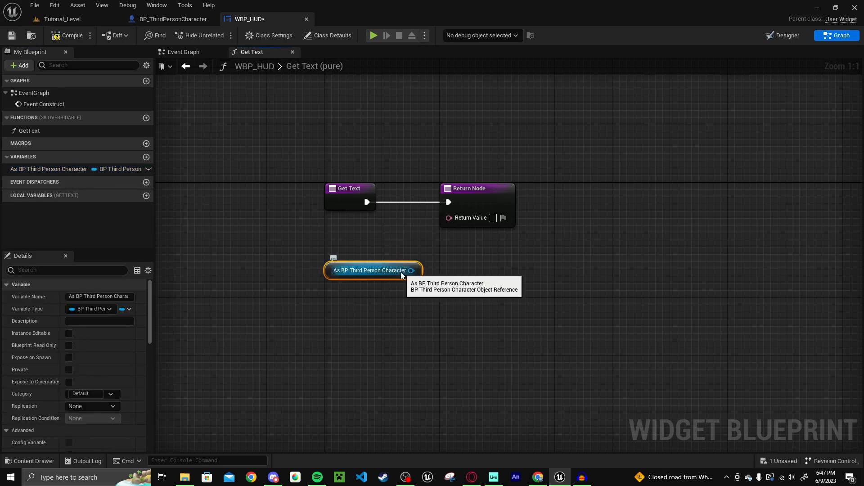
In GetText, convert the character's Score to text and return it
type("get sc")
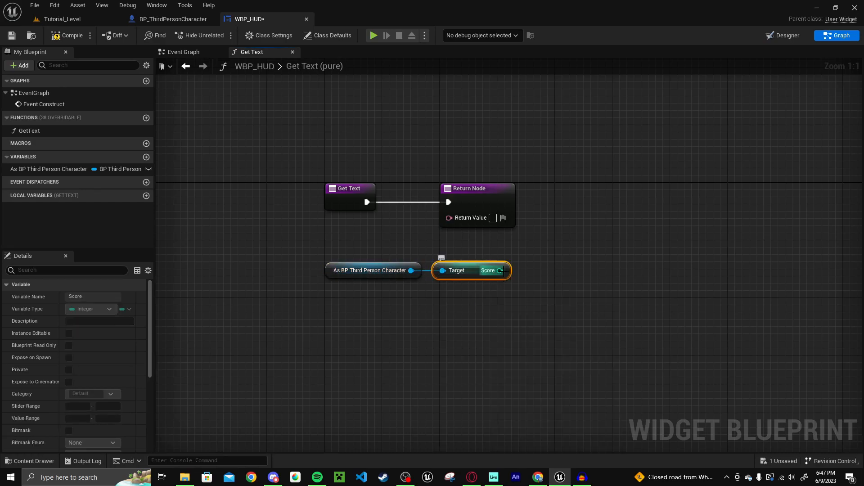
left_click_drag(500, 270, 449, 217)
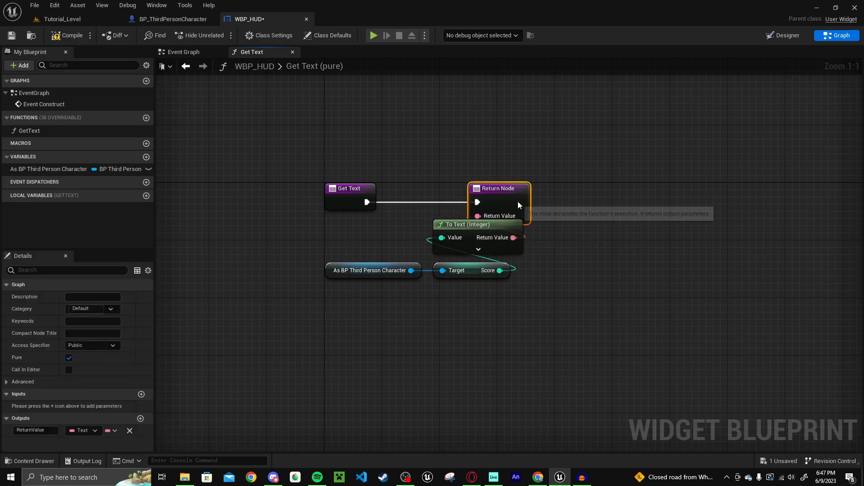
left_click_drag(499, 188, 570, 188)
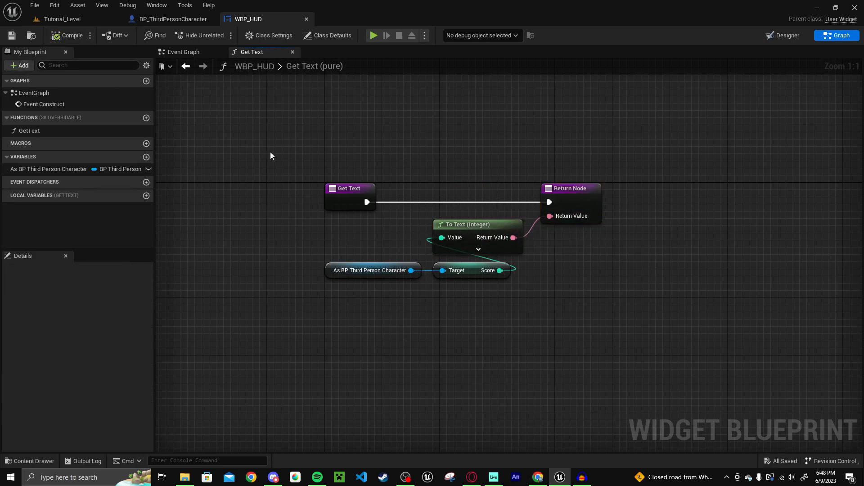
mouse_move(171, 19)
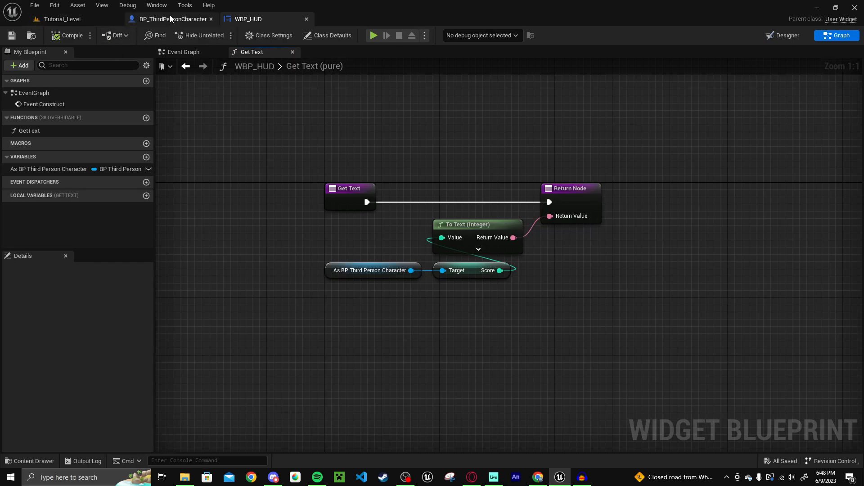
Create an Actor blueprint named BP_Box in the Blueprints folder and open it
left_click(62, 19)
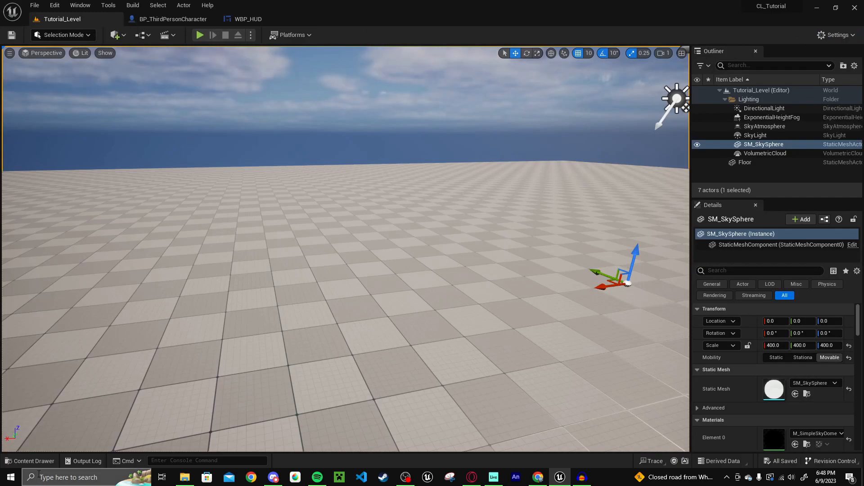
left_click(30, 461)
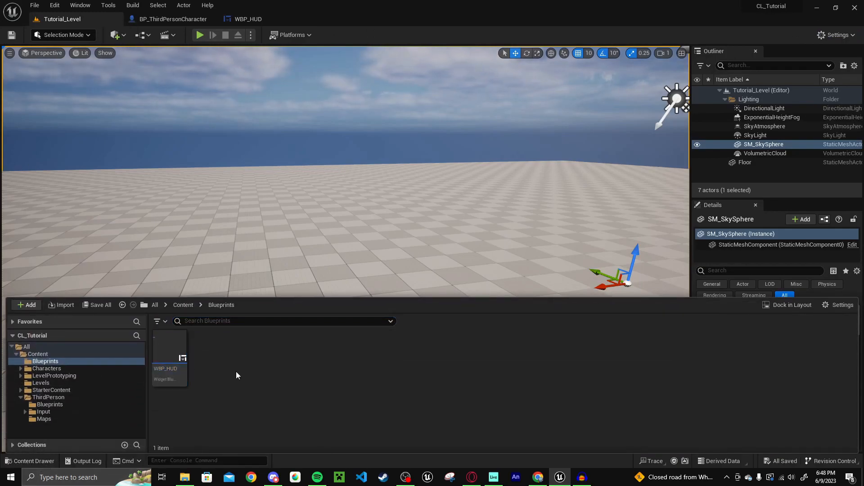
left_click(27, 305)
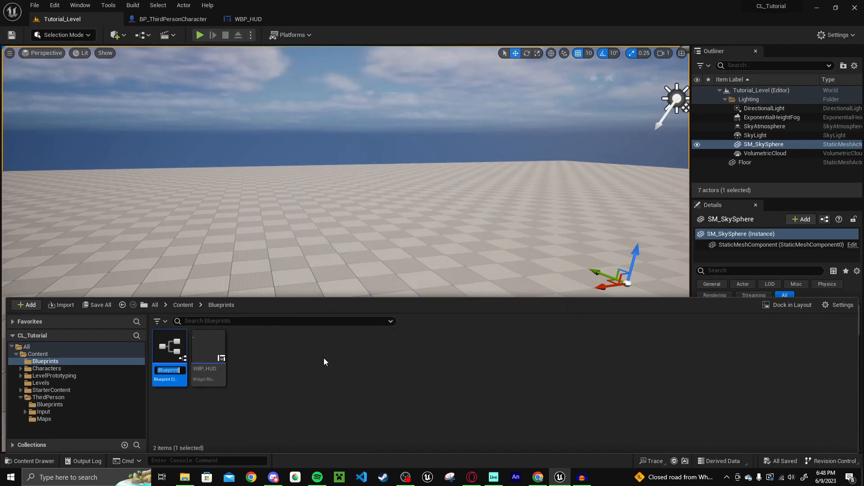
type("BP_Box")
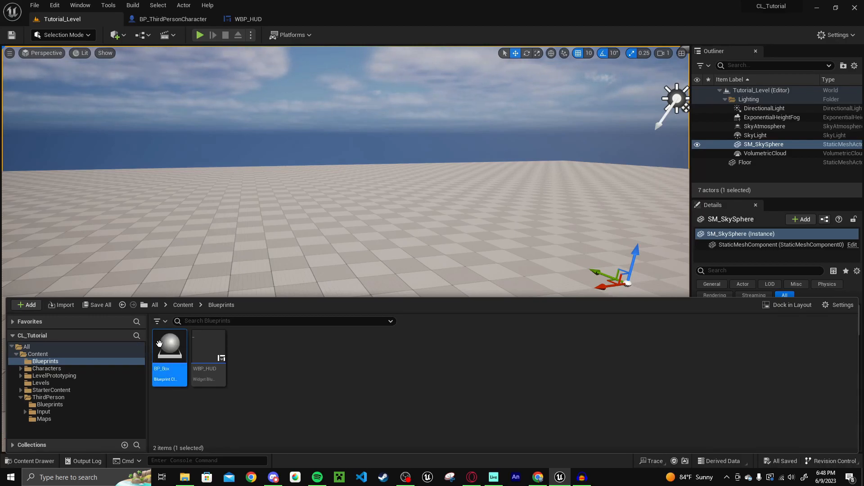
double_click(169, 344)
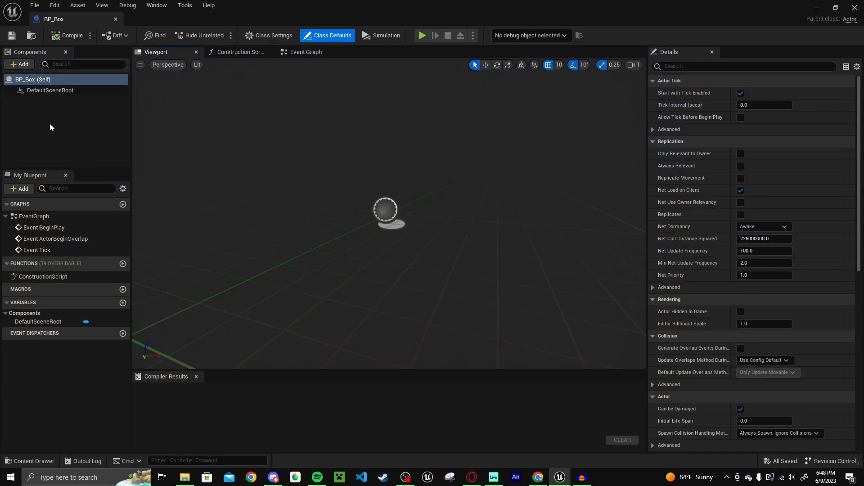
Add a Cube component to BP_Box and set its Collision Presets to OverlapAllDynamic
left_click(19, 64)
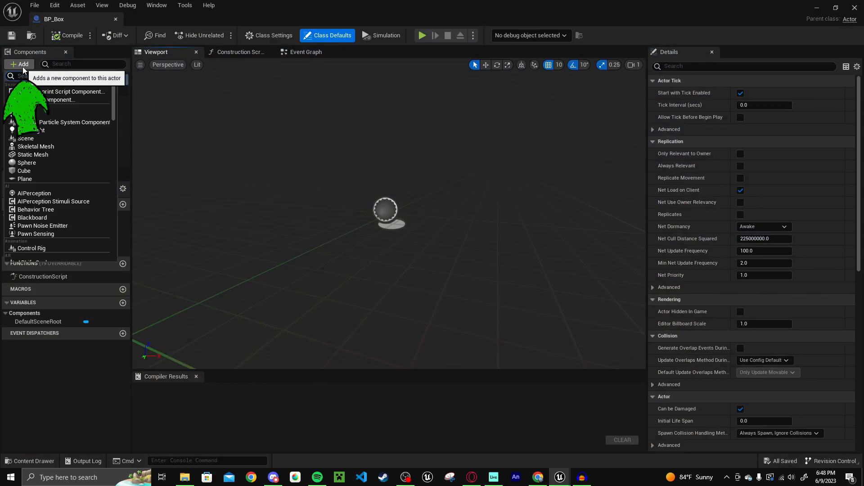
type("stat")
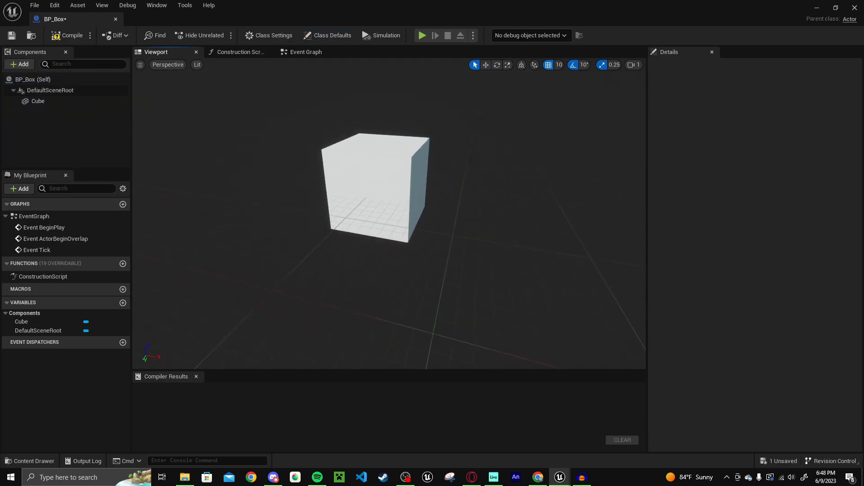
left_click(38, 101)
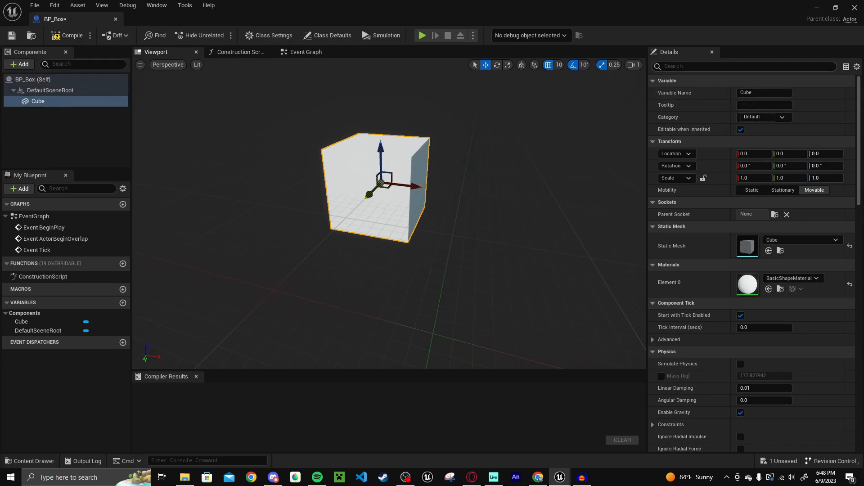
type("coll")
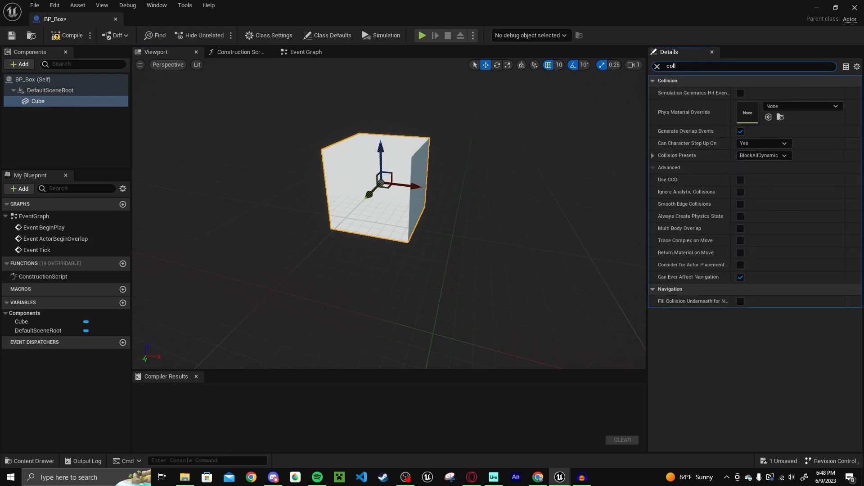
mouse_move(763, 155)
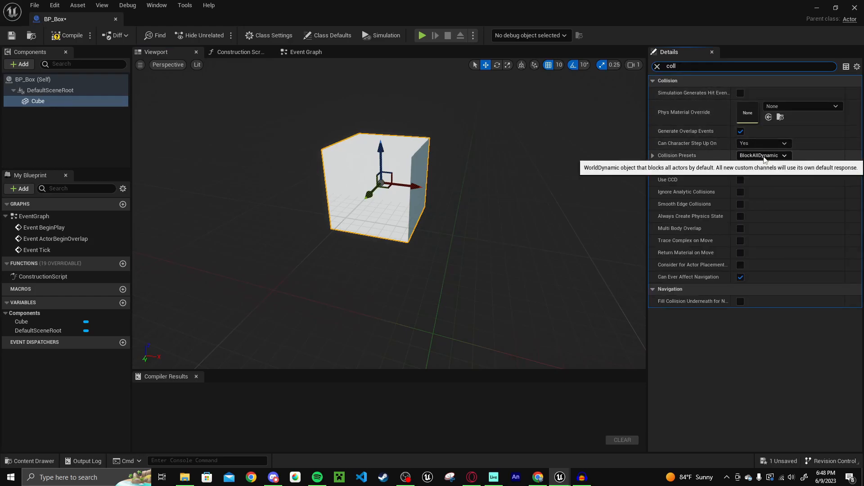
left_click(764, 155)
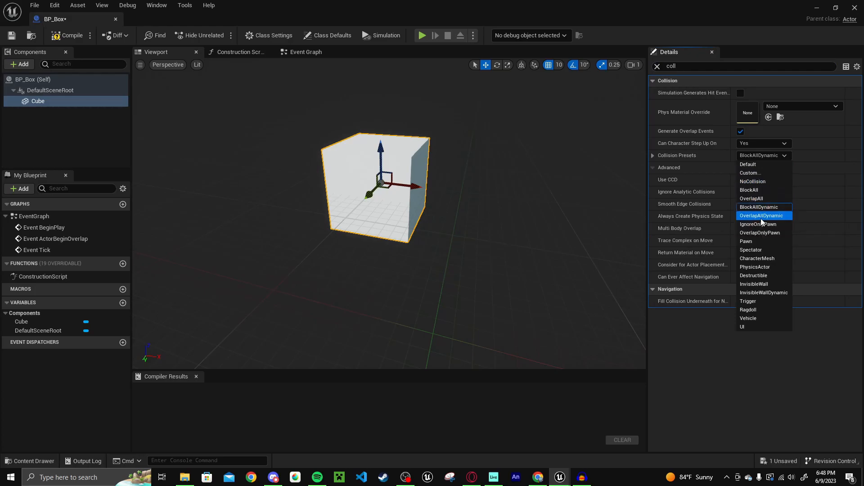
left_click(763, 216)
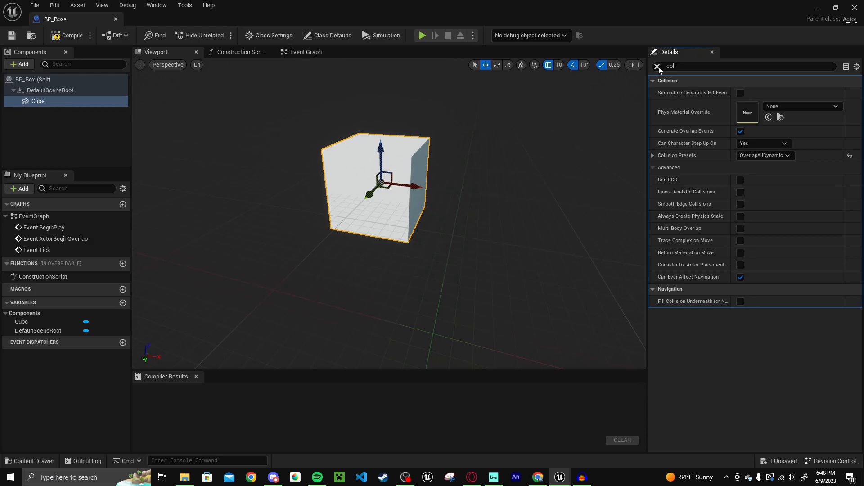
left_click(658, 66)
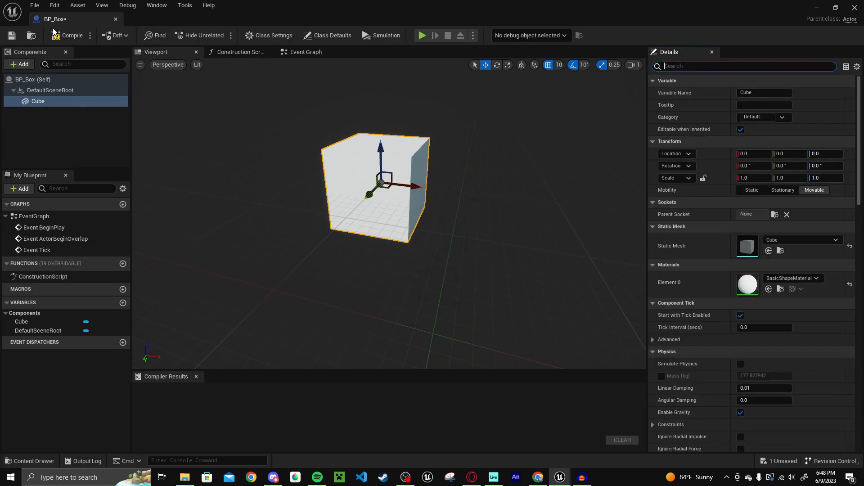
Compile BP_Box, then cast Get Player Character to BP_ThirdPersonCharacter on ActorBeginOverlap
left_click(305, 52)
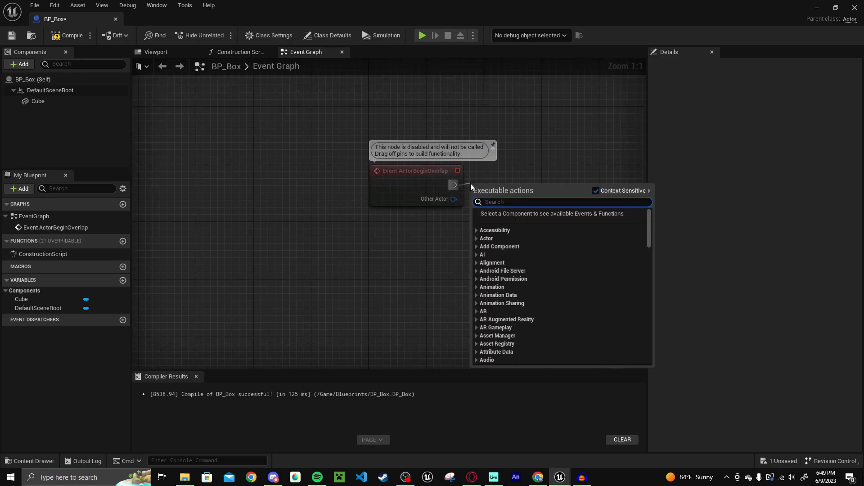
type("cast to third")
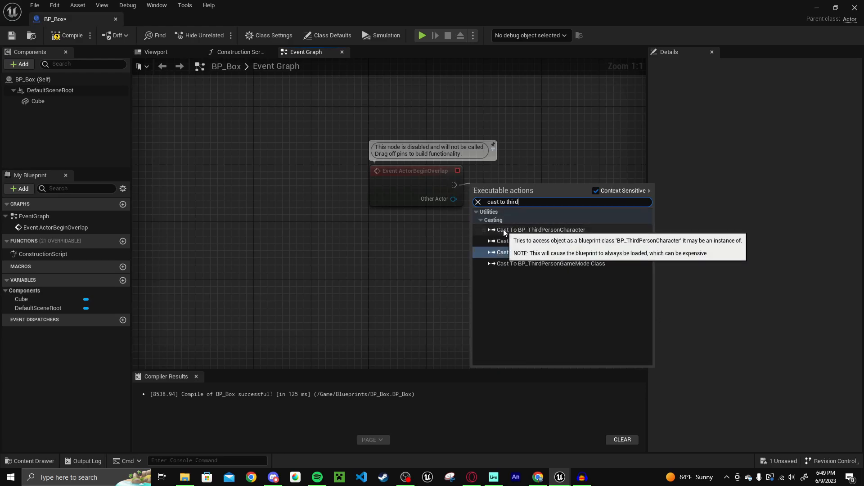
left_click(541, 229)
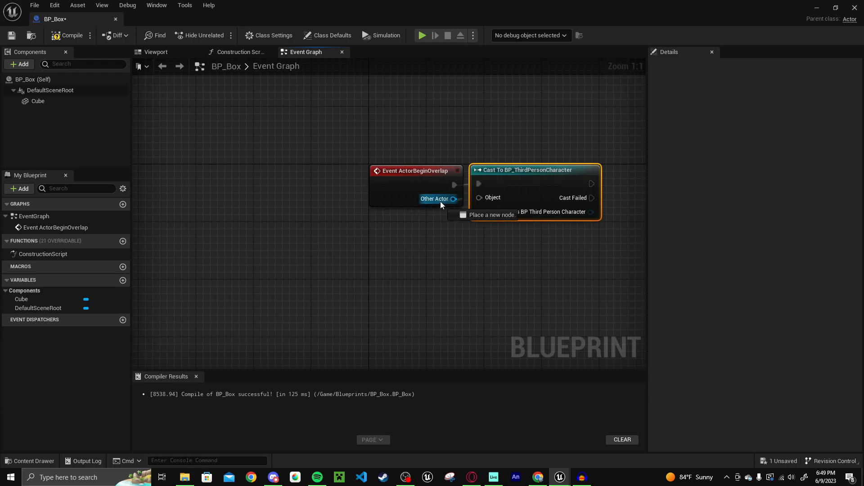
left_click_drag(454, 198, 439, 238)
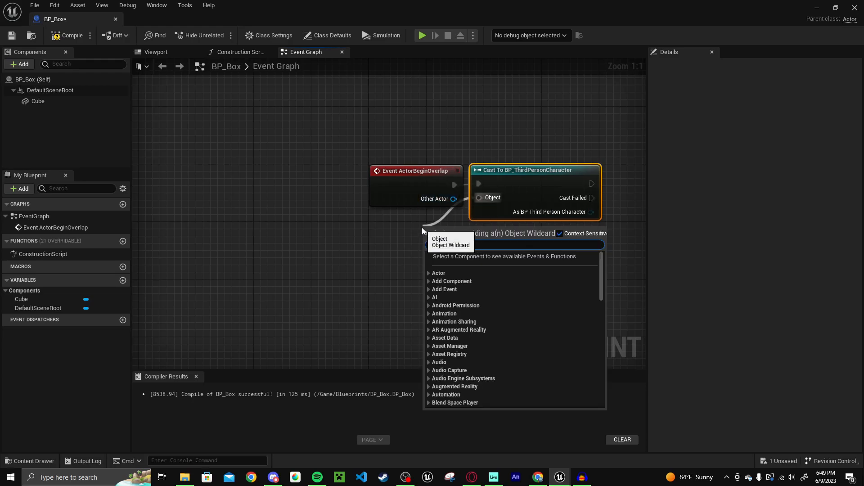
type("Get Player Character")
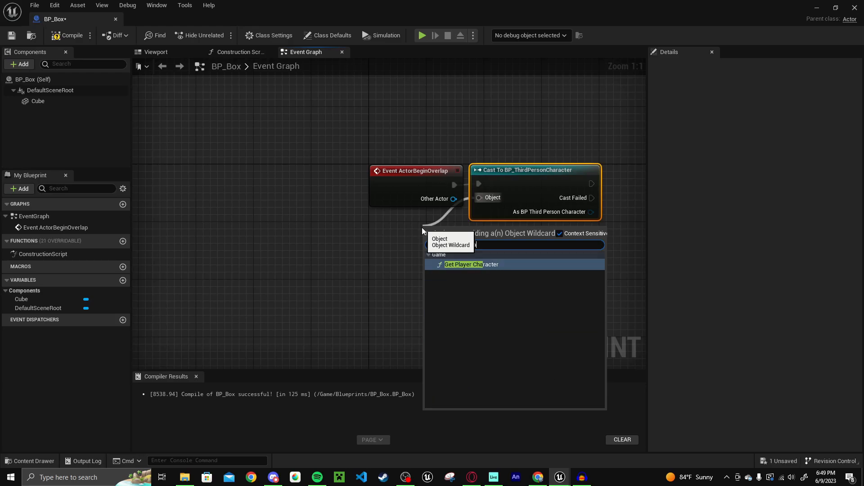
left_click(471, 265)
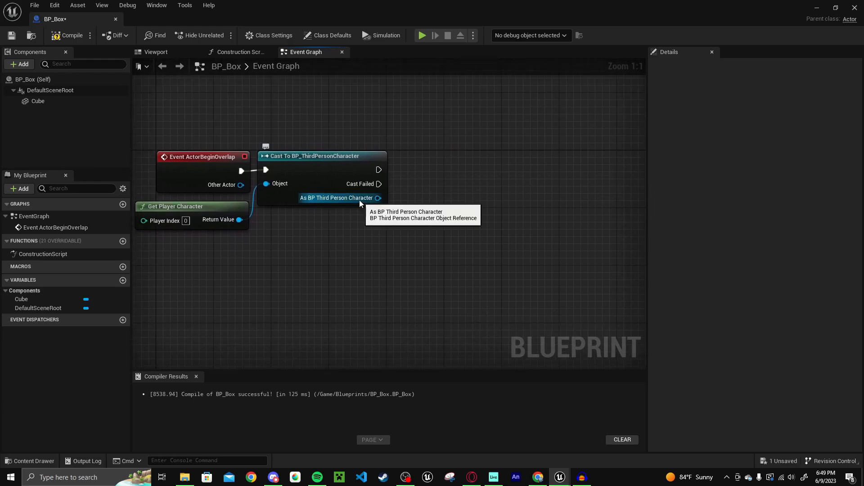
Add Get Score and Set Score nodes from the cast, running the setter after the cast
left_click_drag(378, 198, 410, 211)
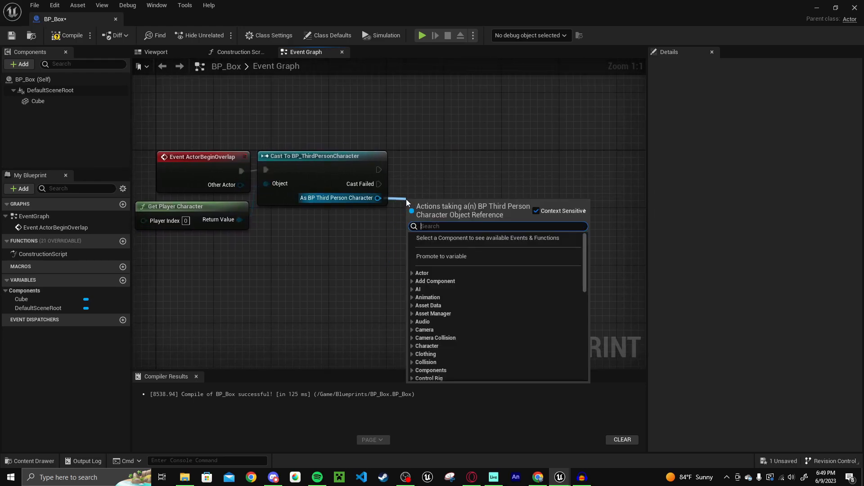
type("get score")
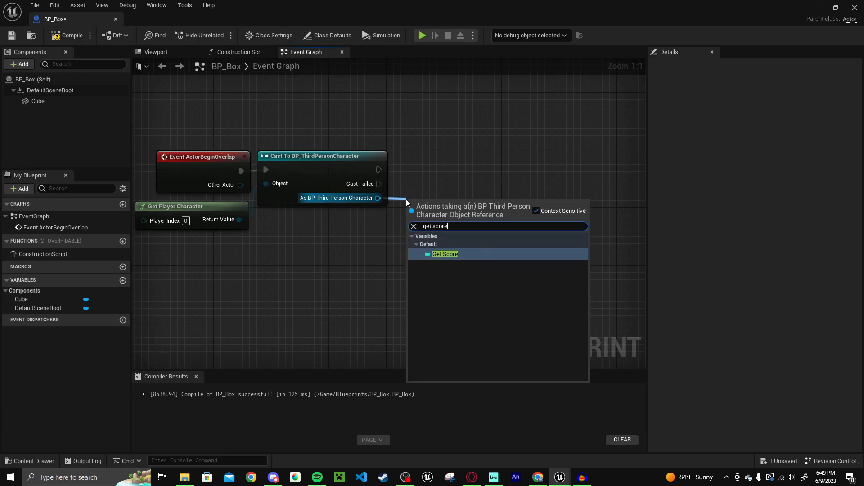
left_click(444, 253)
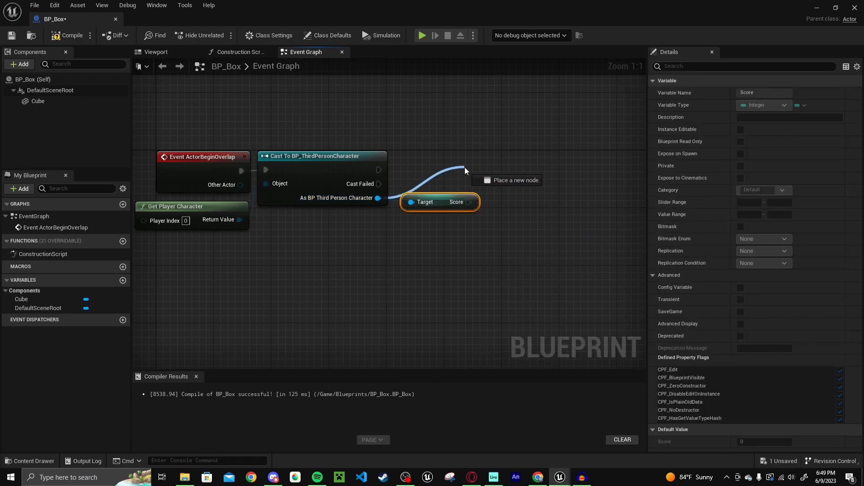
type("set score")
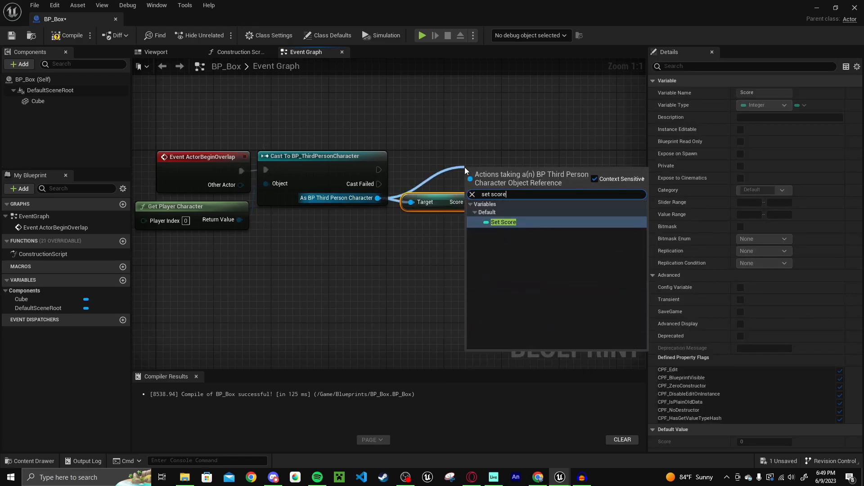
left_click(502, 222)
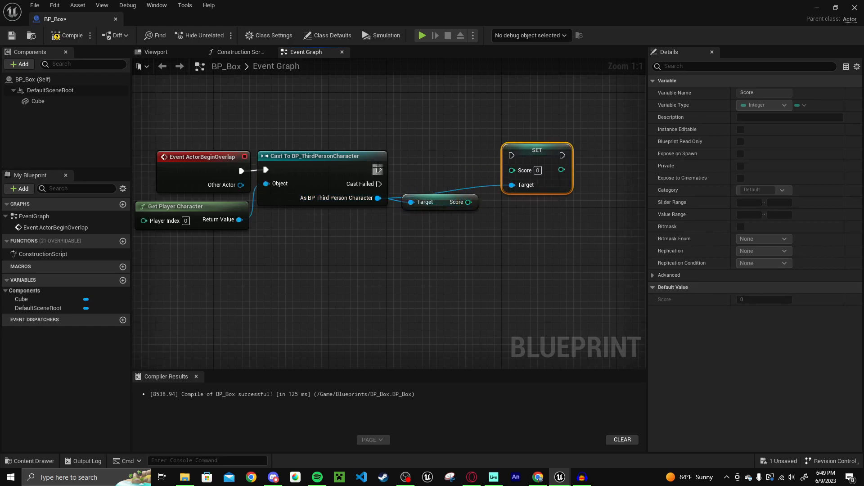
left_click_drag(535, 149, 543, 164)
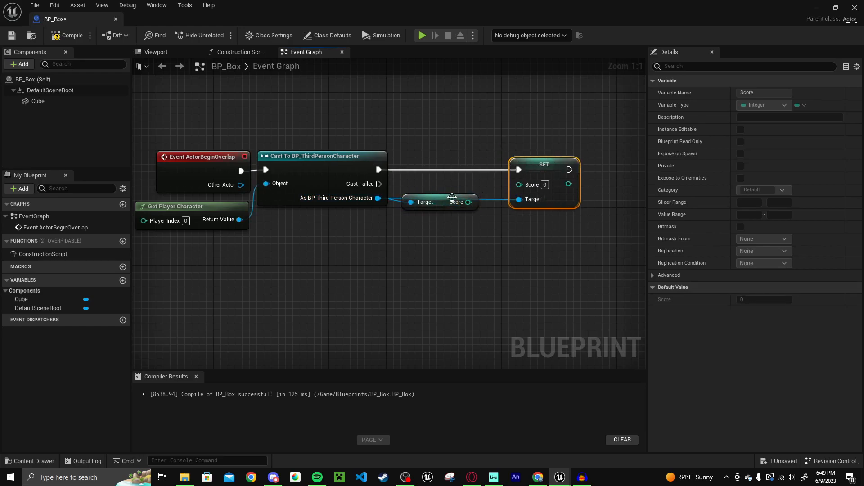
mouse_move(446, 204)
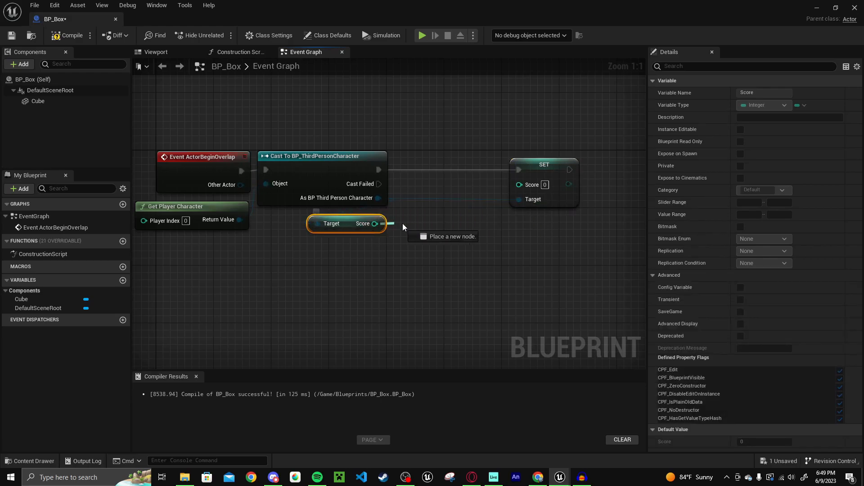
Feed Score plus 10 into Set Score and compile BP_Box
left_click(379, 223)
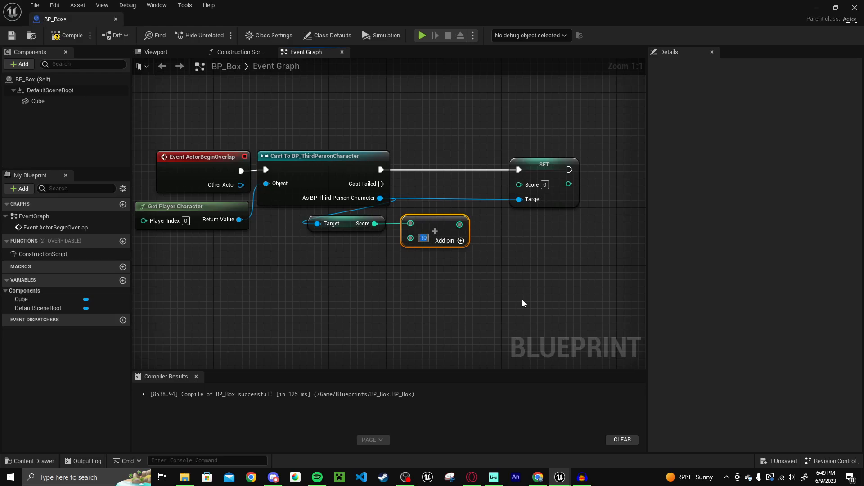
left_click_drag(460, 223, 477, 221)
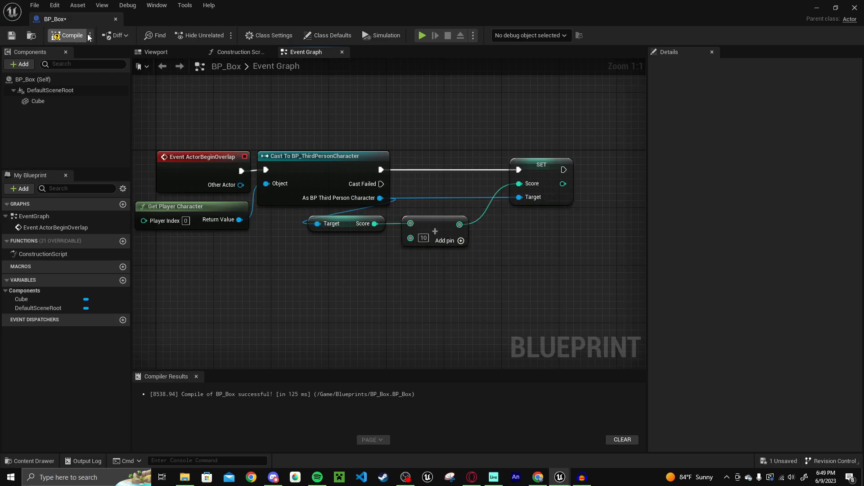
left_click(67, 35)
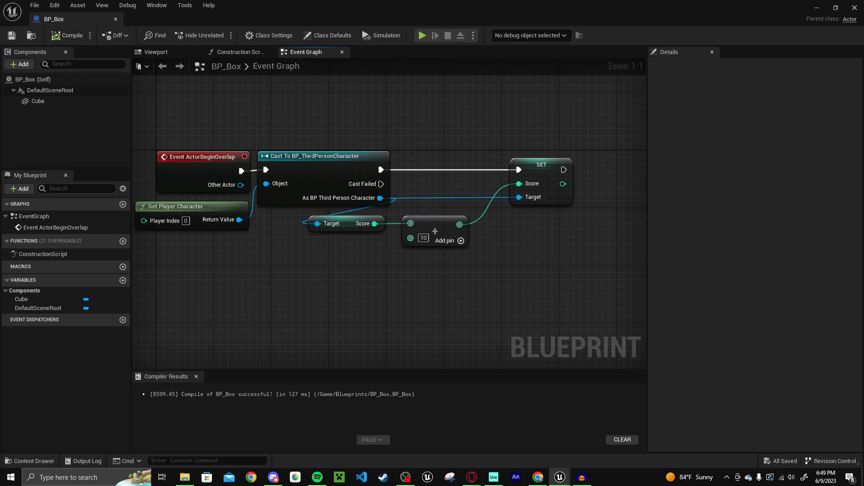
In BP_ThirdPersonCharacter, add a Create Widget node with its Class set to WBP_HUD
left_click(30, 461)
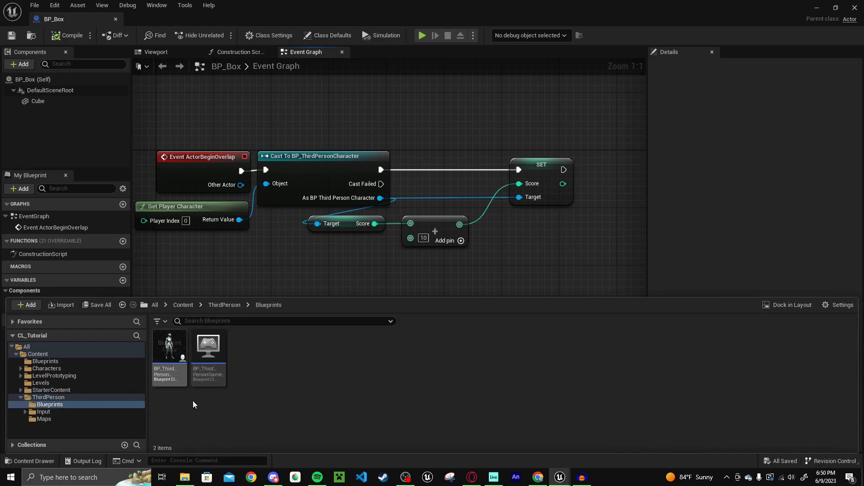
left_click(70, 35)
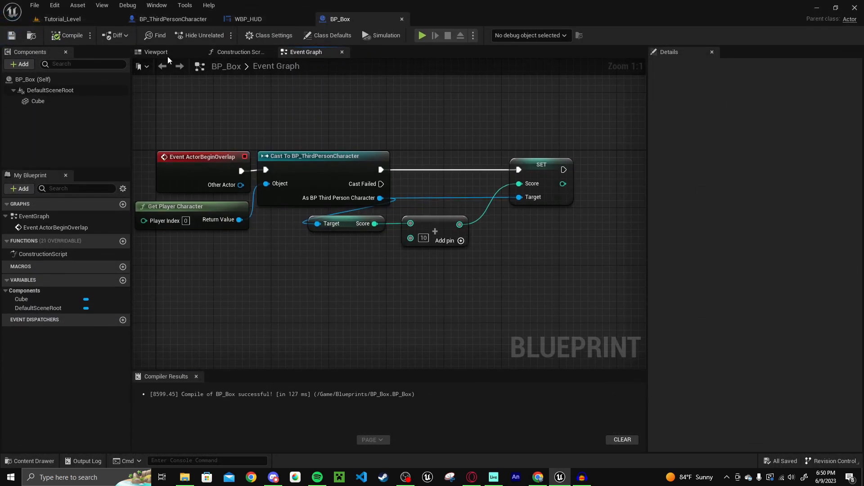
left_click(172, 19)
type("create")
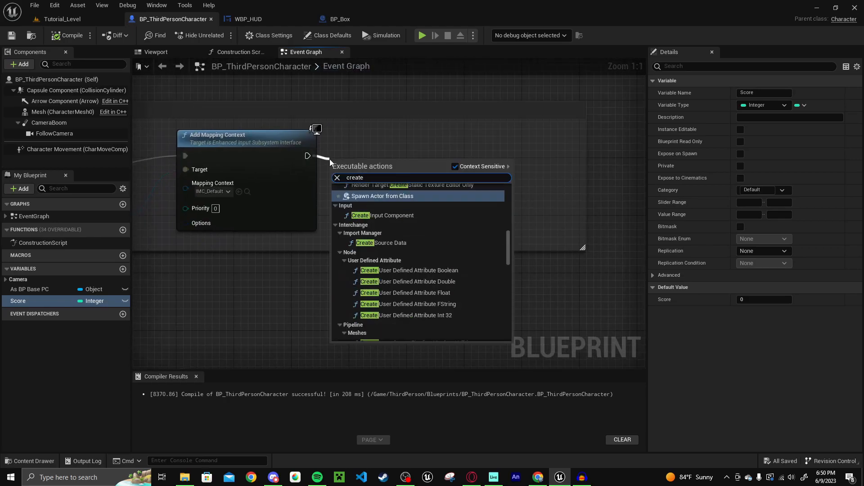
left_click(382, 196)
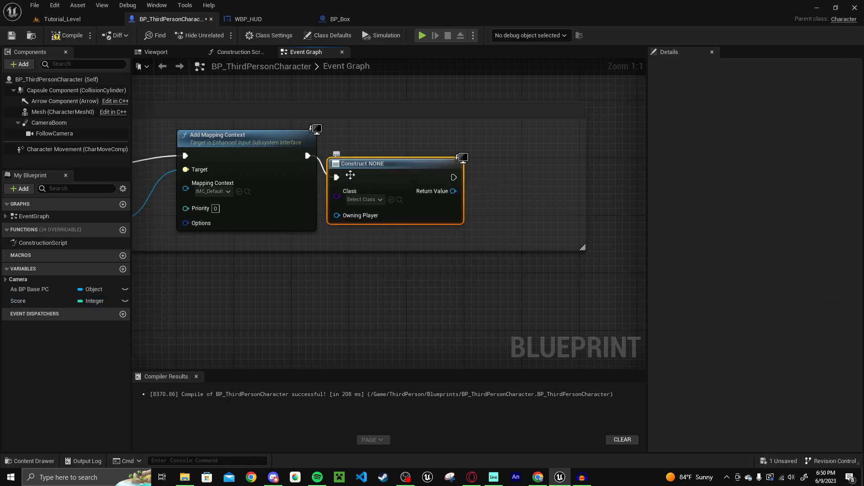
left_click(363, 178)
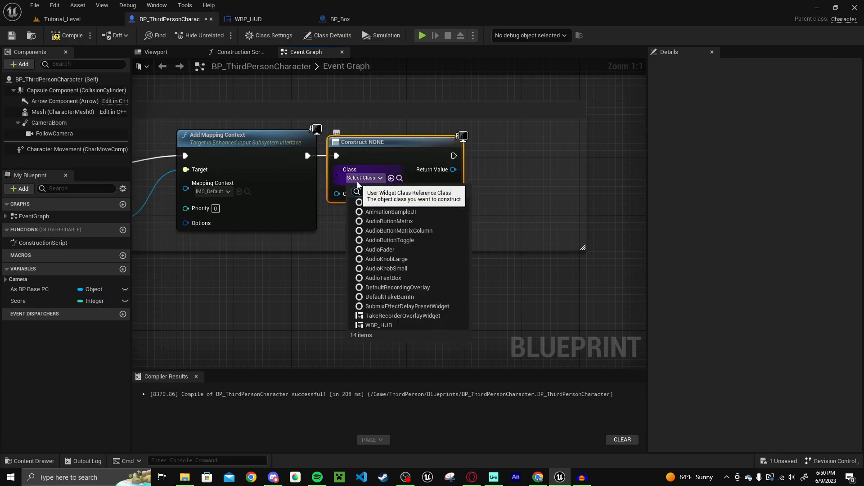
left_click(379, 325)
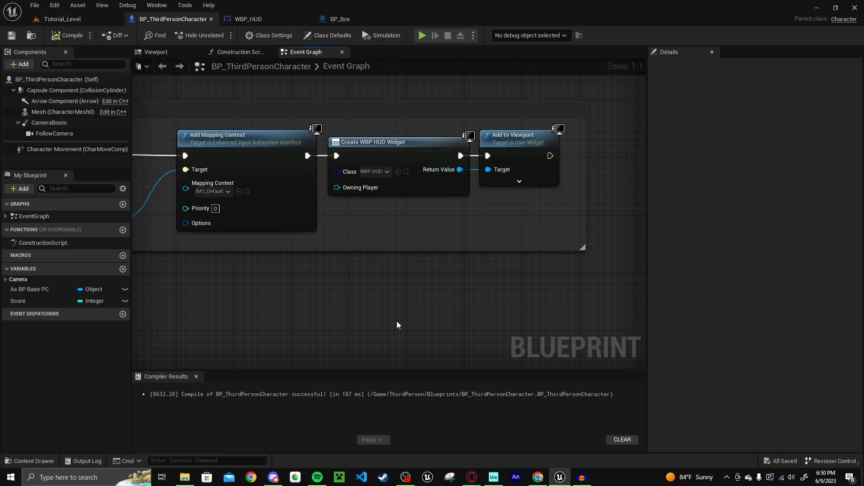
mouse_move(66, 18)
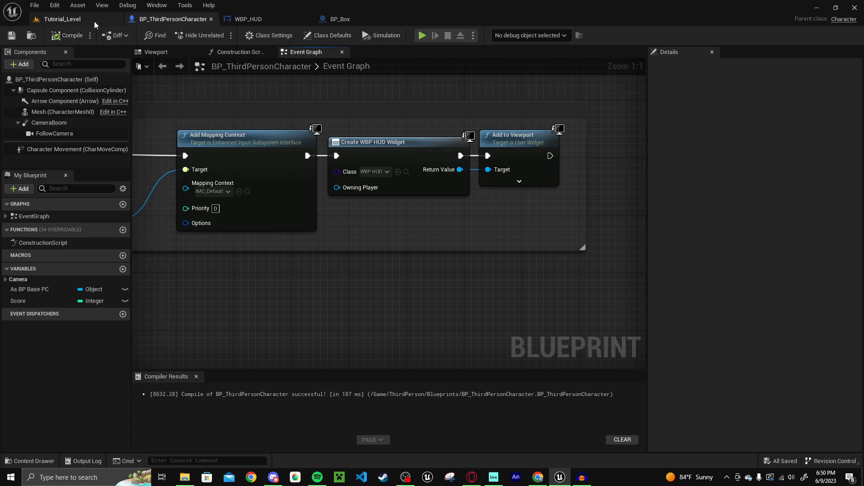
Play-test Tutorial_Level to see the score 0 top-left, then return to WBP_HUD
left_click(62, 19)
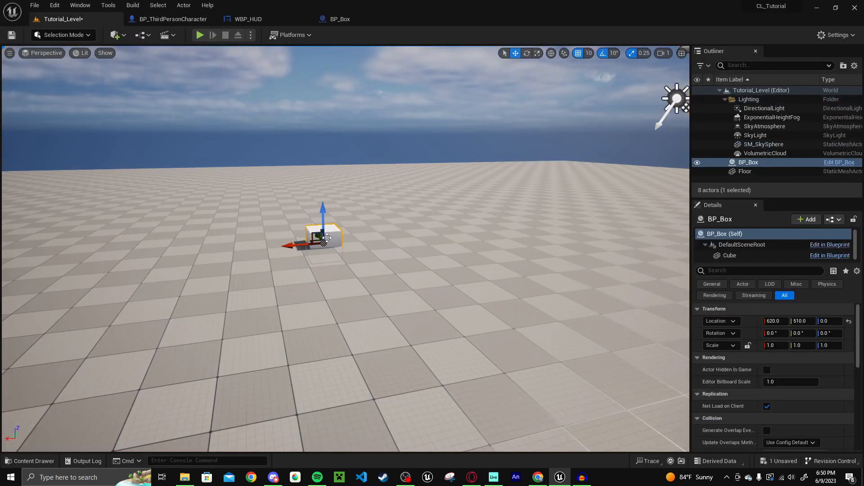
left_click(200, 35)
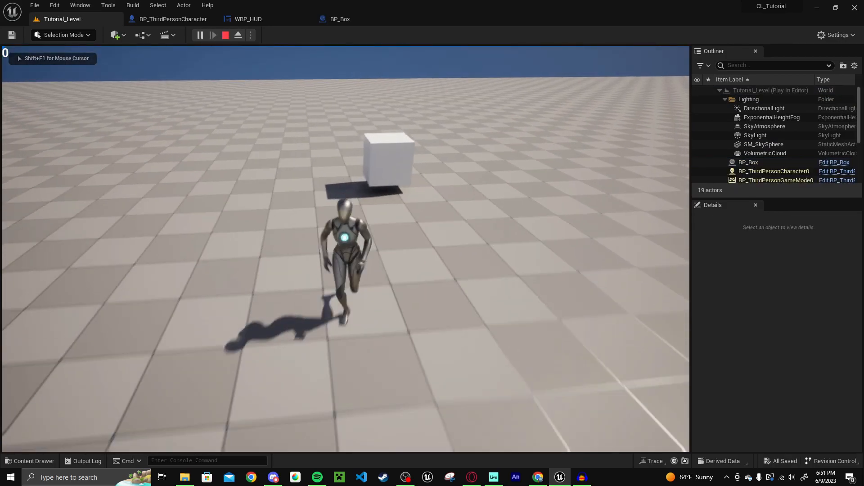
left_click(248, 19)
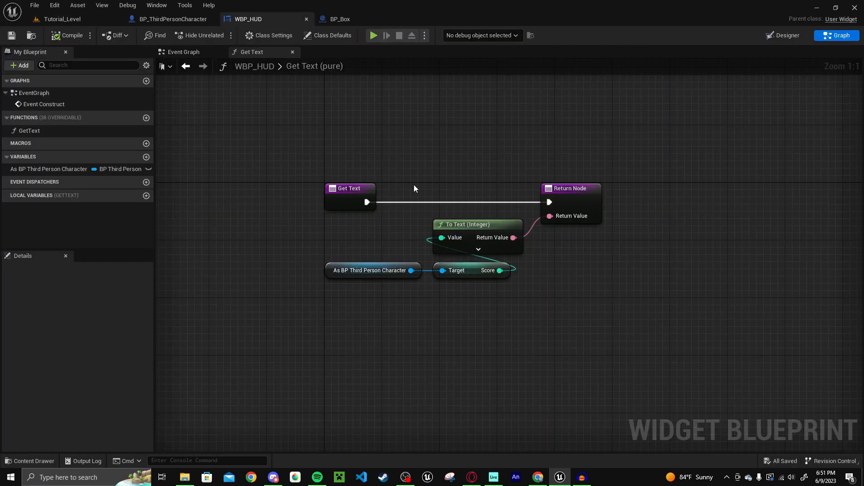
Set the WBP_HUD score text's font size to 70 and play-test the level again
left_click(783, 35)
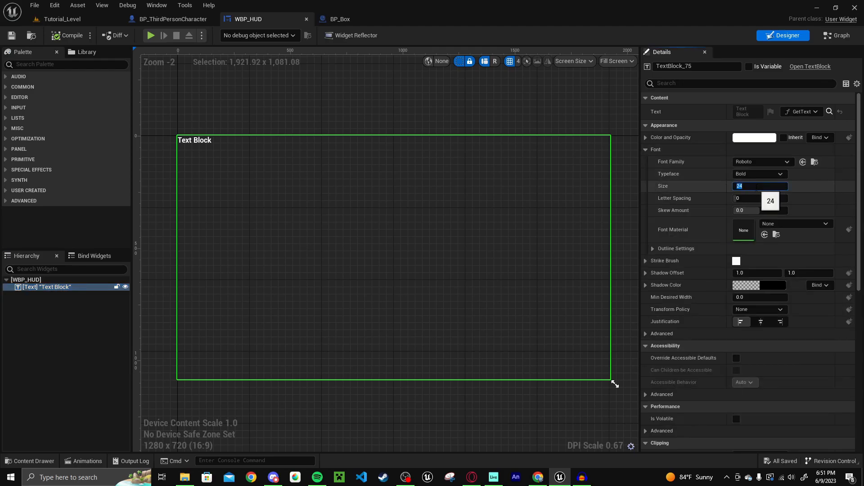
type("70")
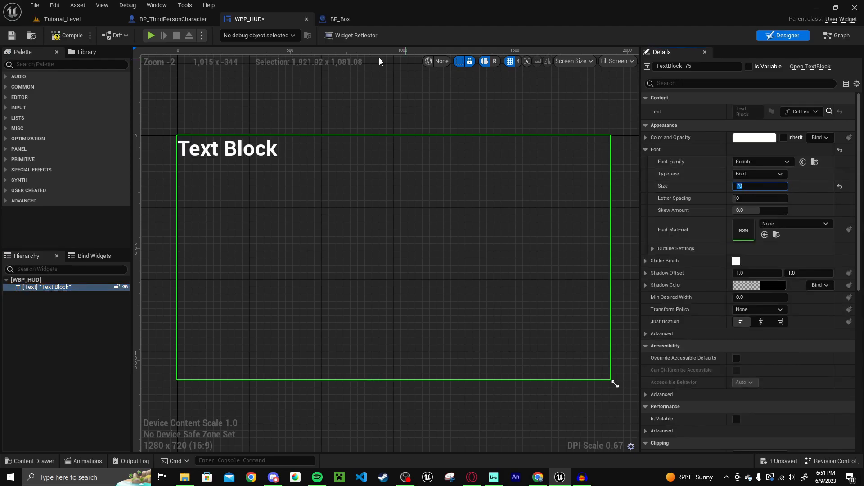
left_click(61, 19)
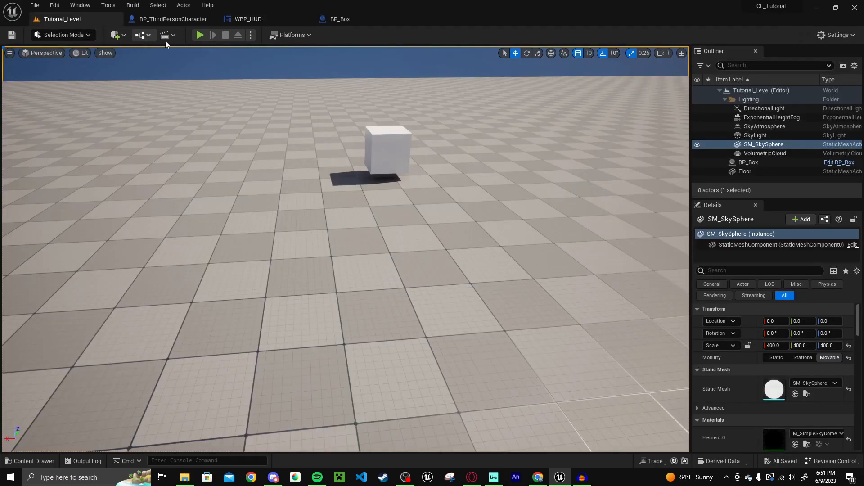
left_click(199, 35)
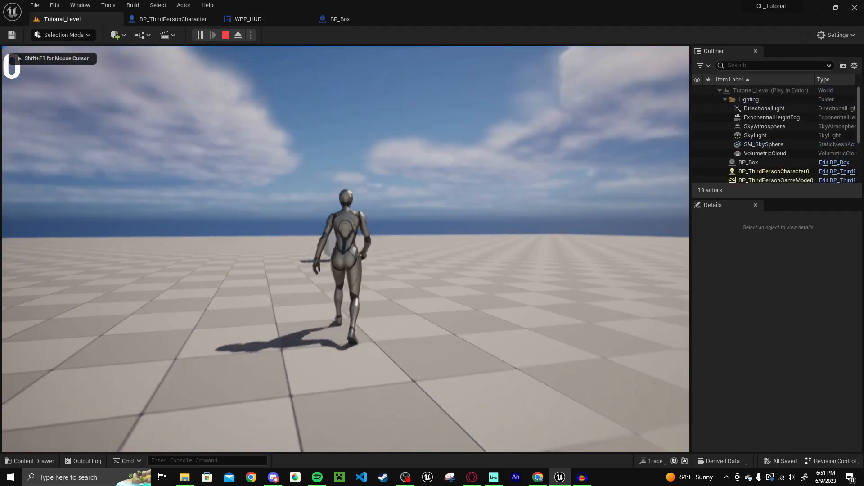